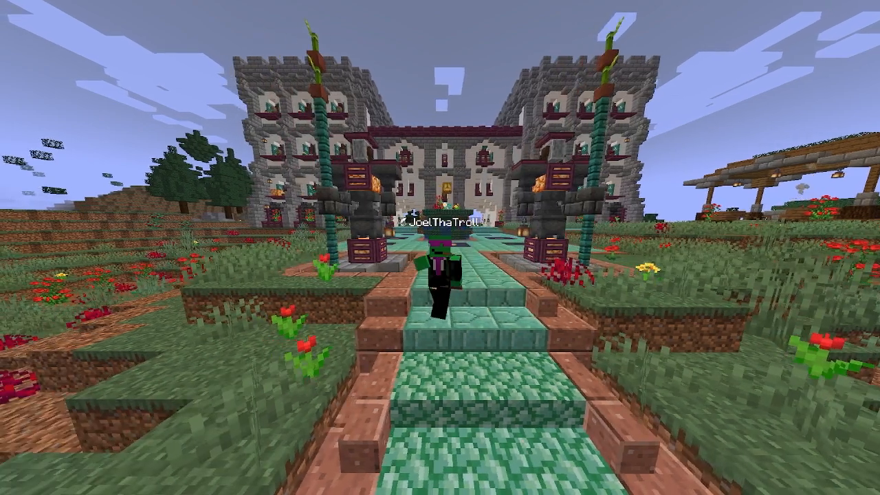
Walk forward through the flat desert test world near the dirt stack and door
key("w")
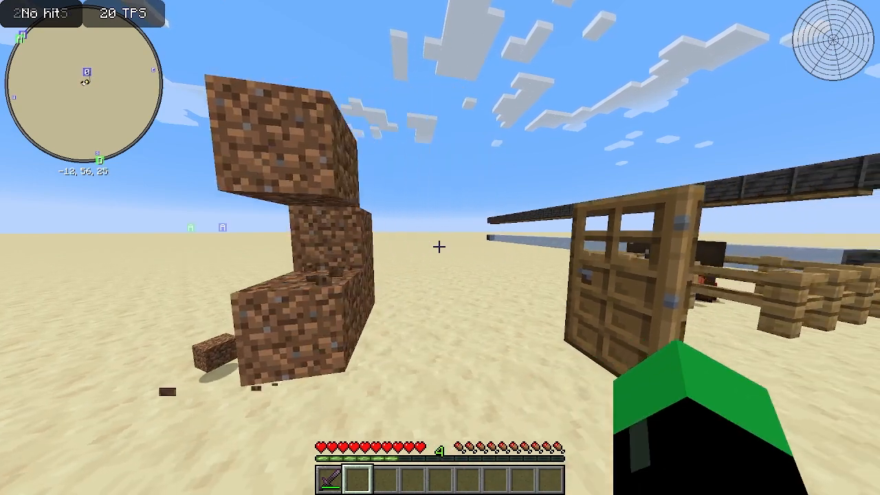
mouse_move(440, 248)
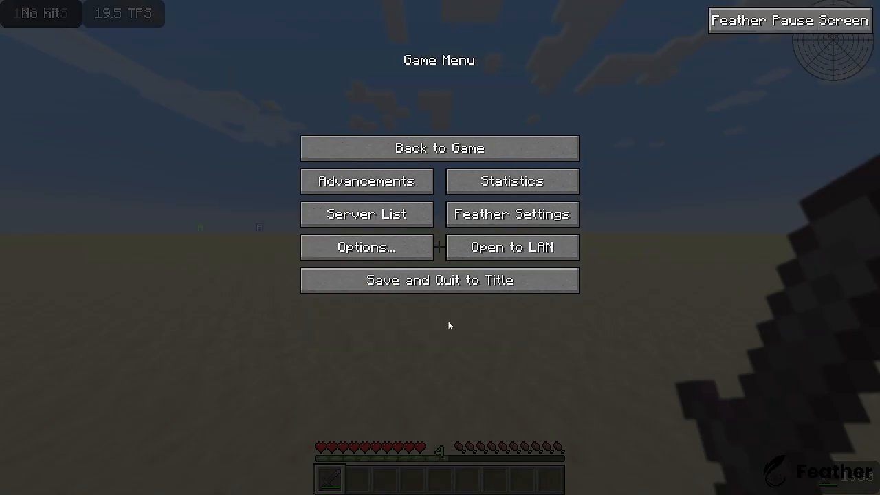
Open Xaero's World Map Settings, then its Minimap Settings page
left_click(439, 148)
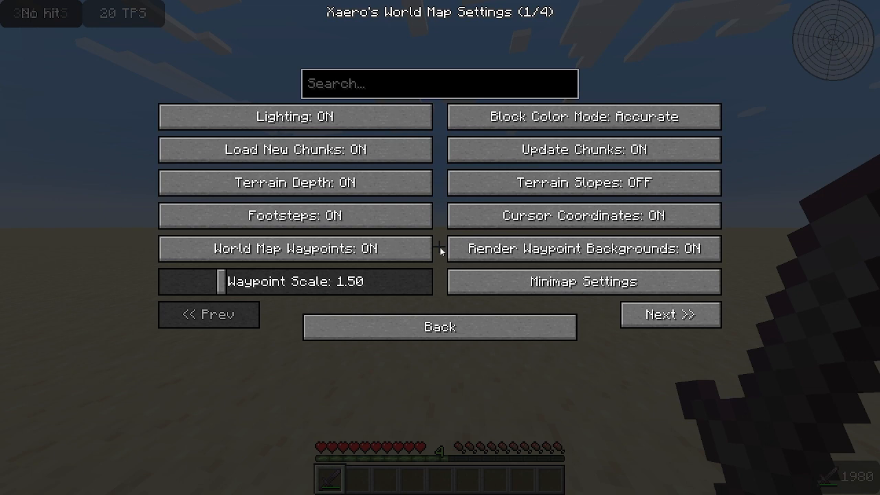
left_click(582, 282)
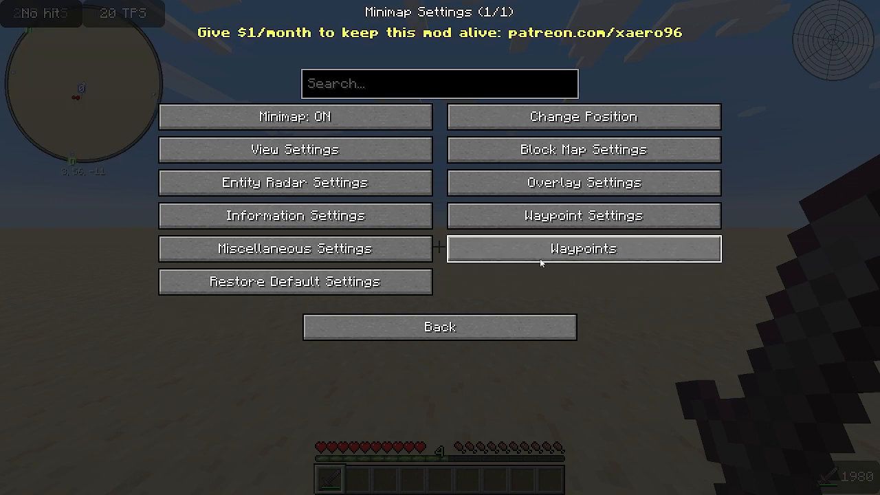
mouse_move(294, 149)
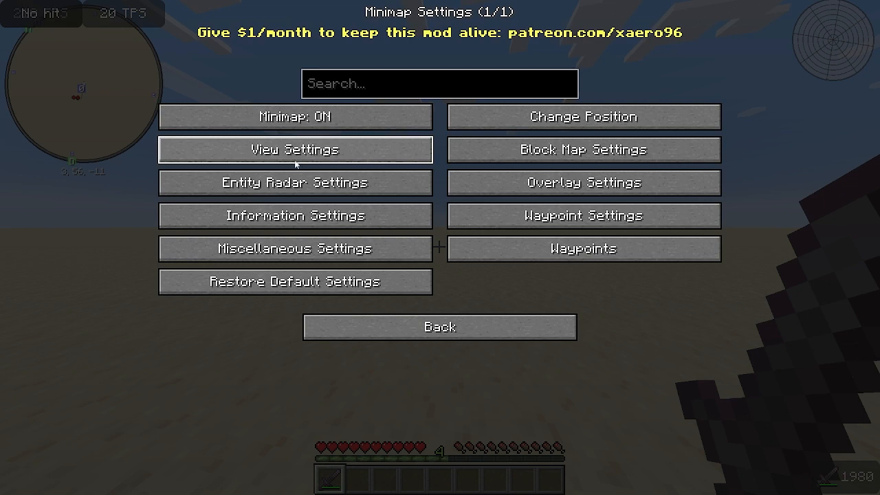
left_click(294, 150)
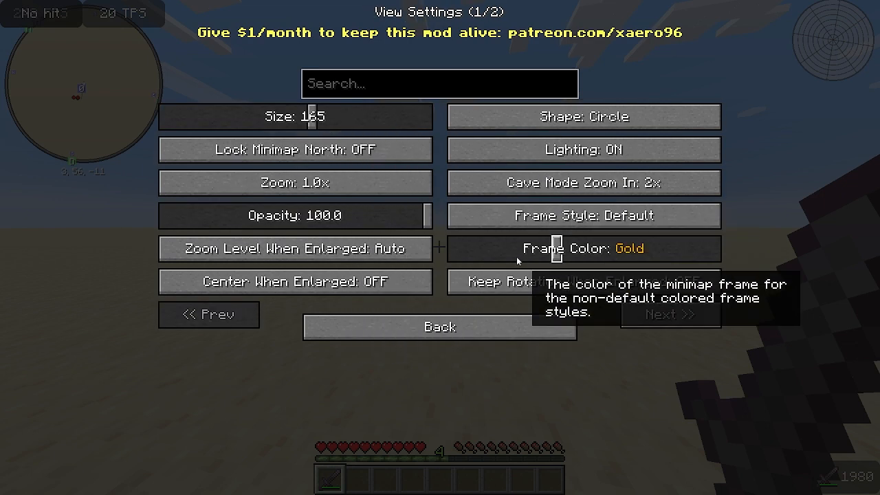
mouse_move(434, 236)
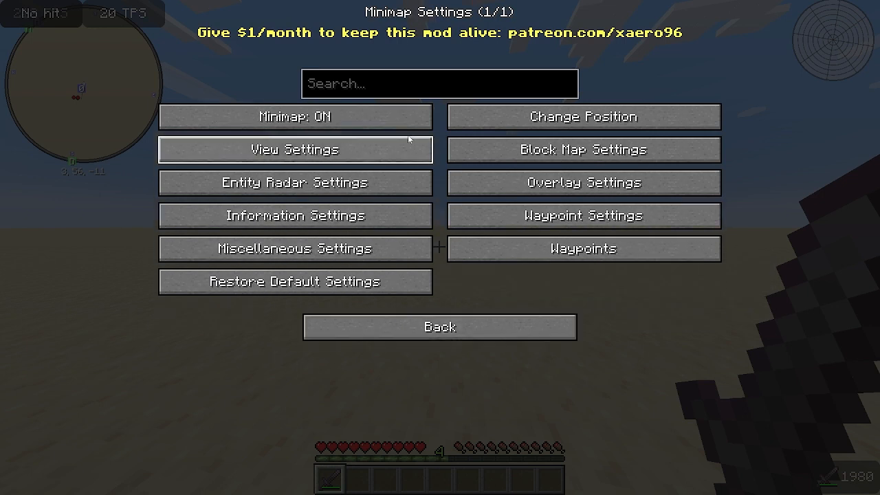
mouse_move(528, 235)
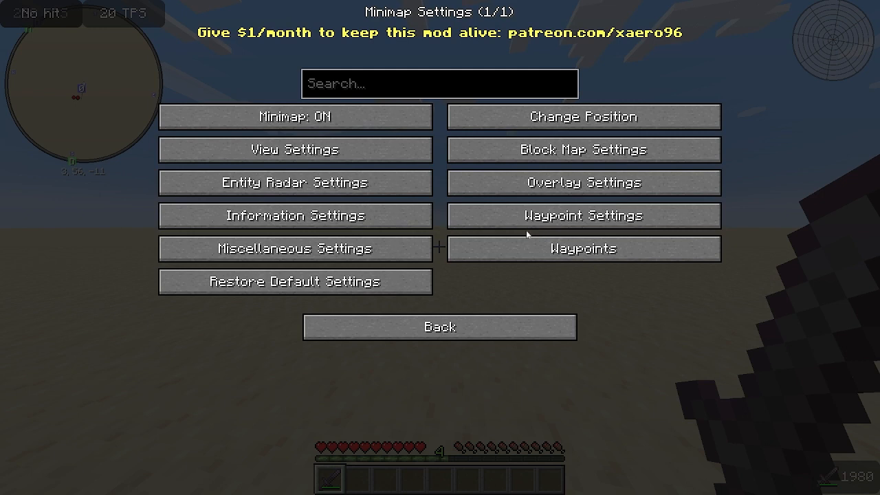
mouse_move(583, 182)
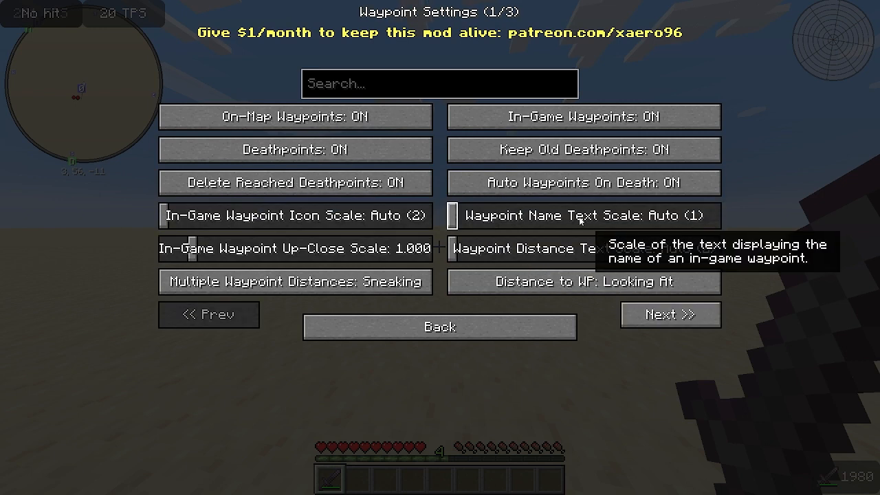
mouse_move(425, 169)
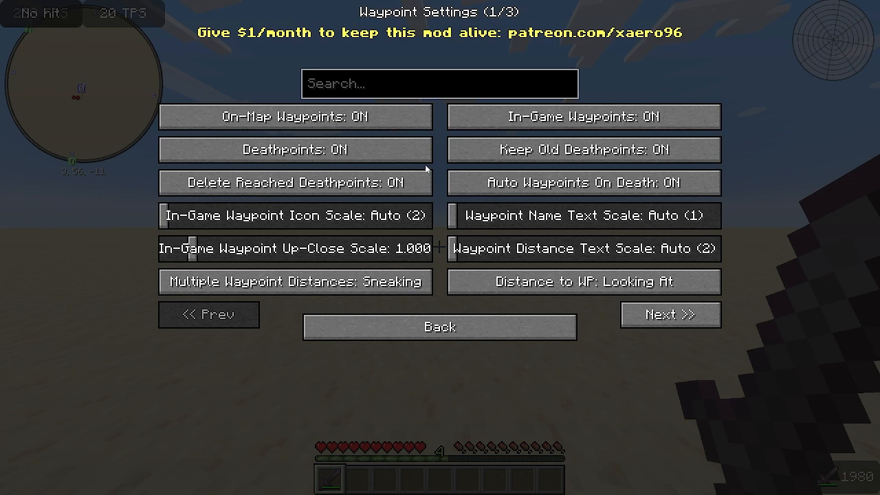
left_click(440, 326)
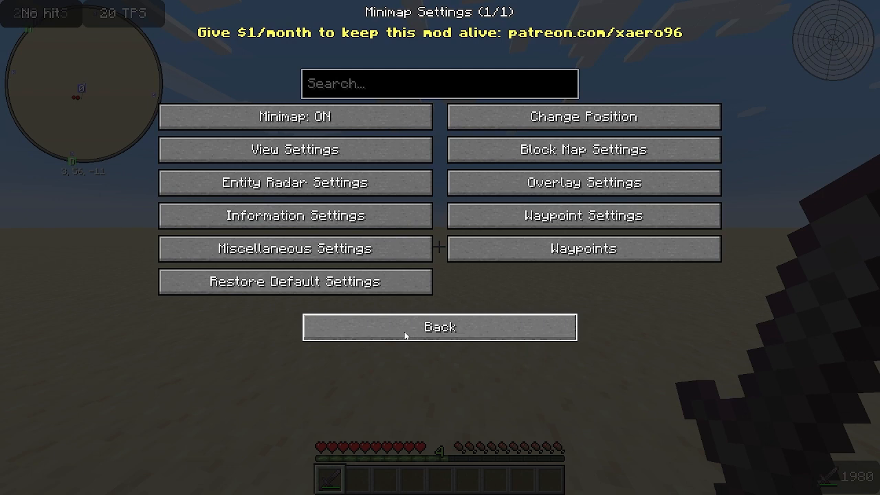
mouse_move(583, 248)
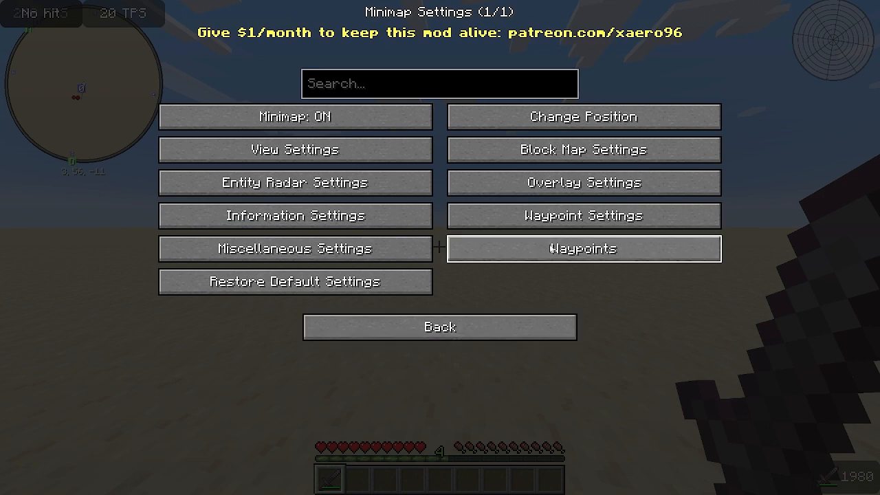
View the saved waypoints list and close it
left_click(583, 248)
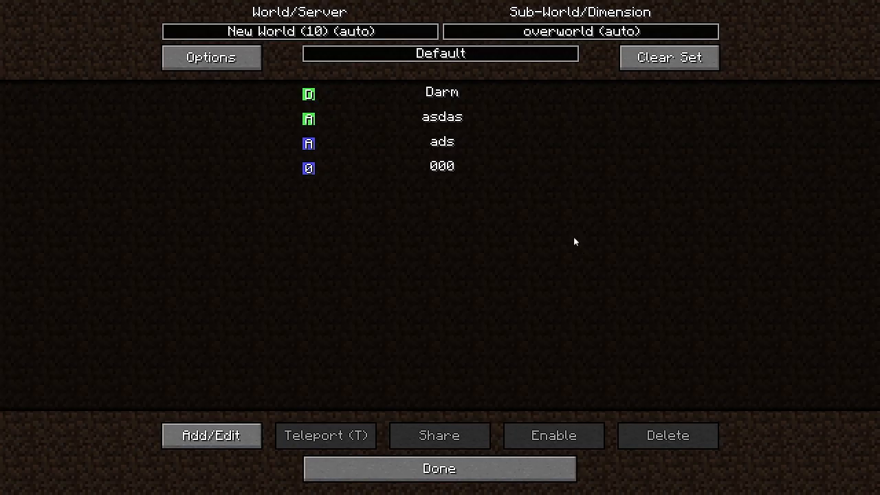
left_click(211, 435)
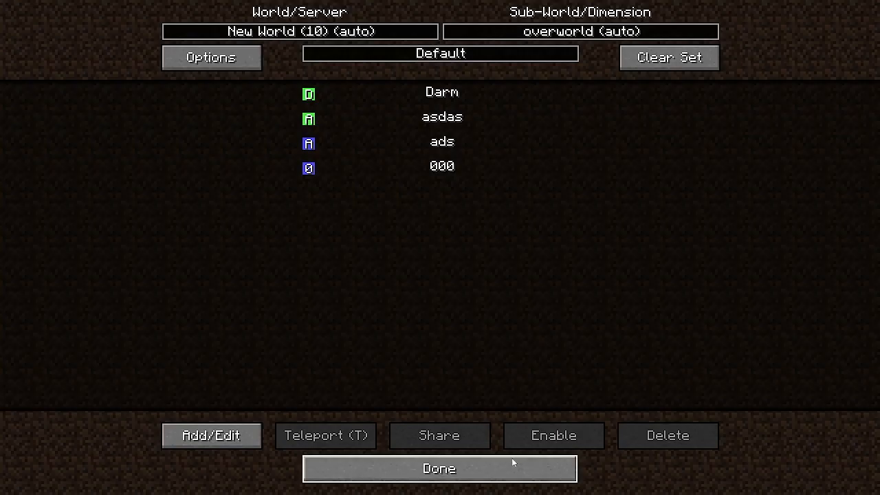
left_click(438, 468)
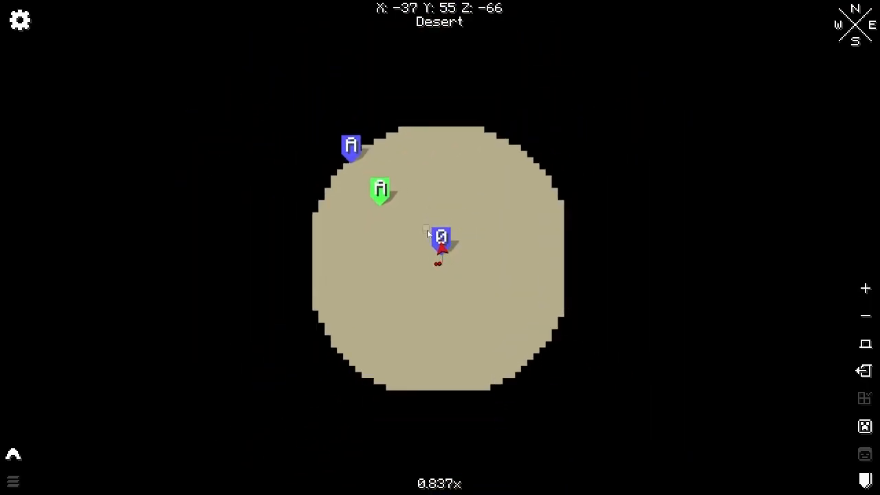
Start a new waypoint from a spot on the world map, then close the form
right_click(441, 237)
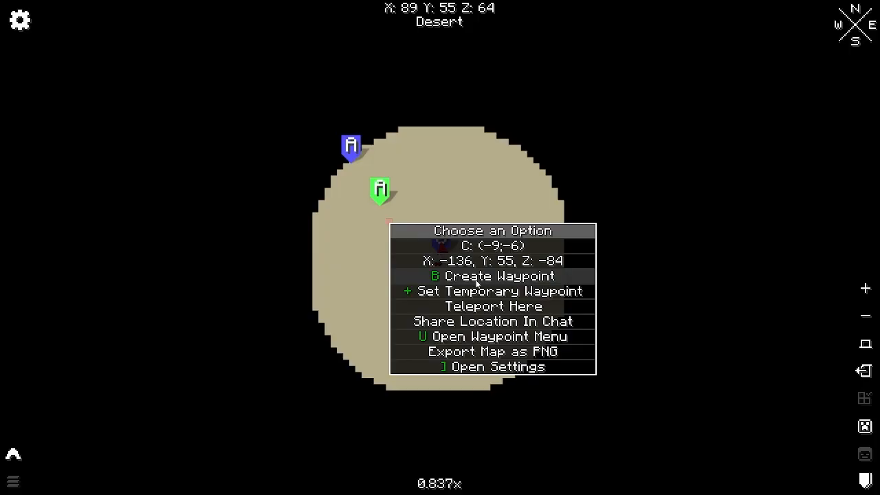
left_click(499, 276)
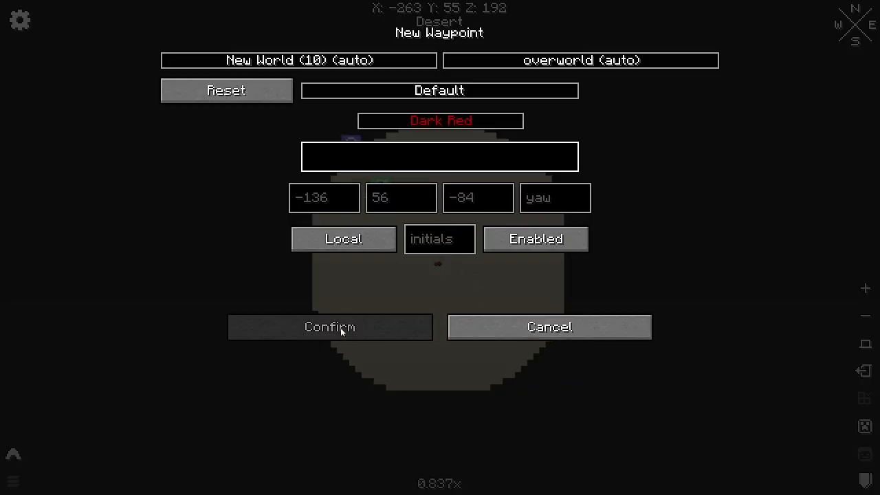
left_click(329, 327)
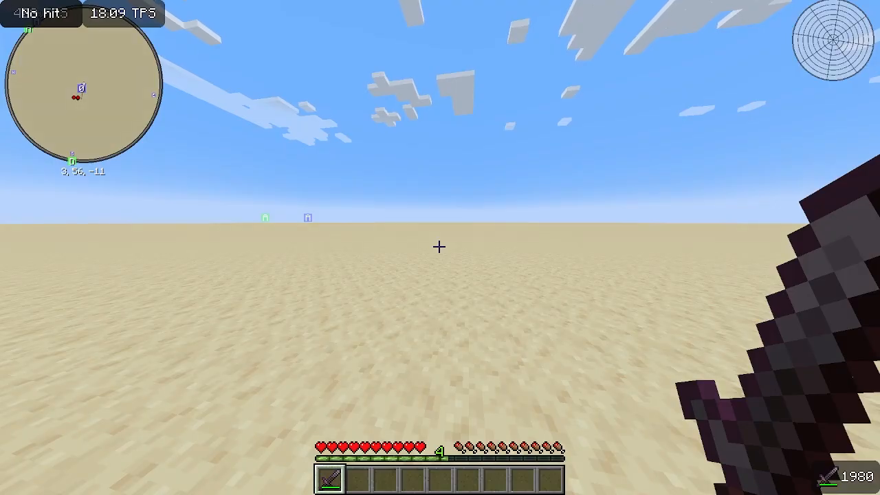
Pause the game and scroll through Feather's mod menu
key("Escape")
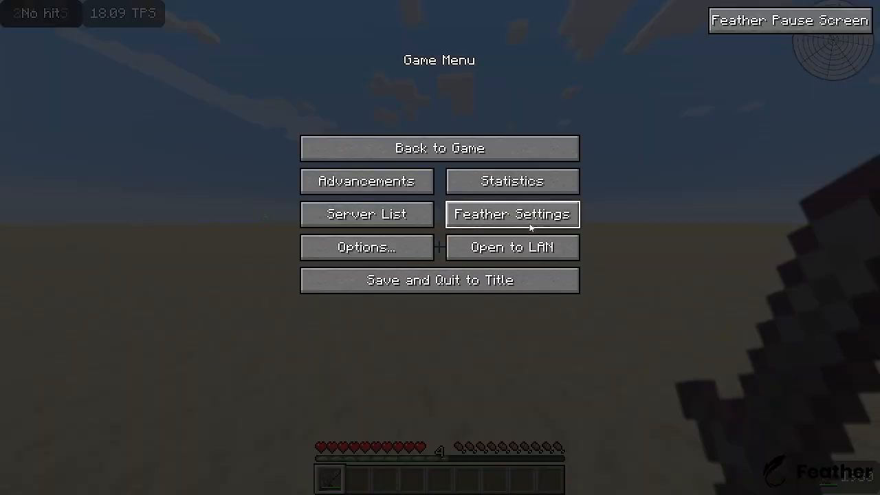
left_click(512, 214)
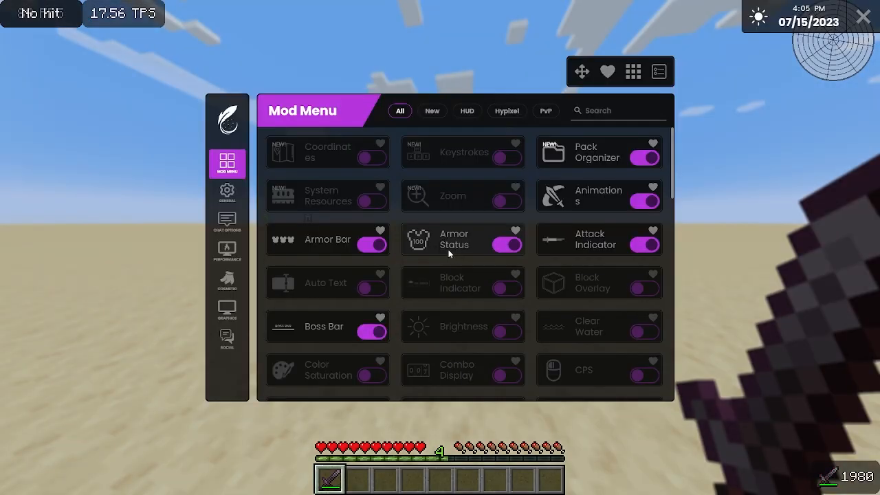
scroll("down", 3)
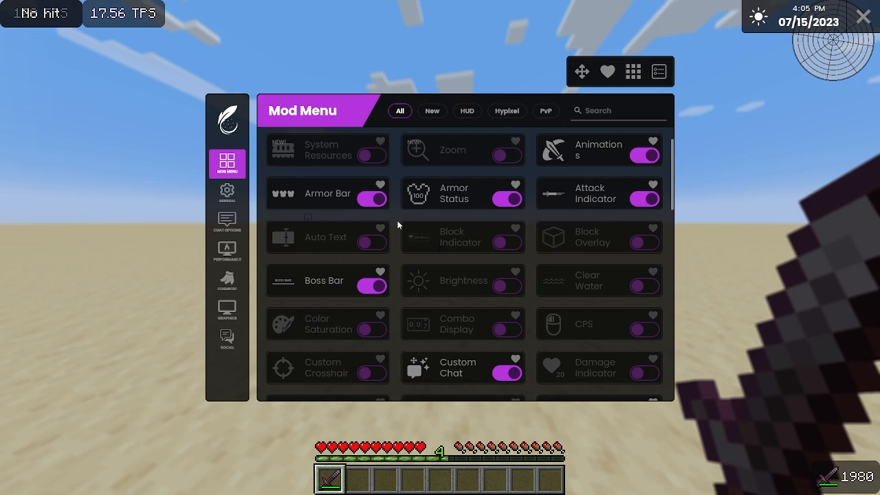
scroll("down", 3)
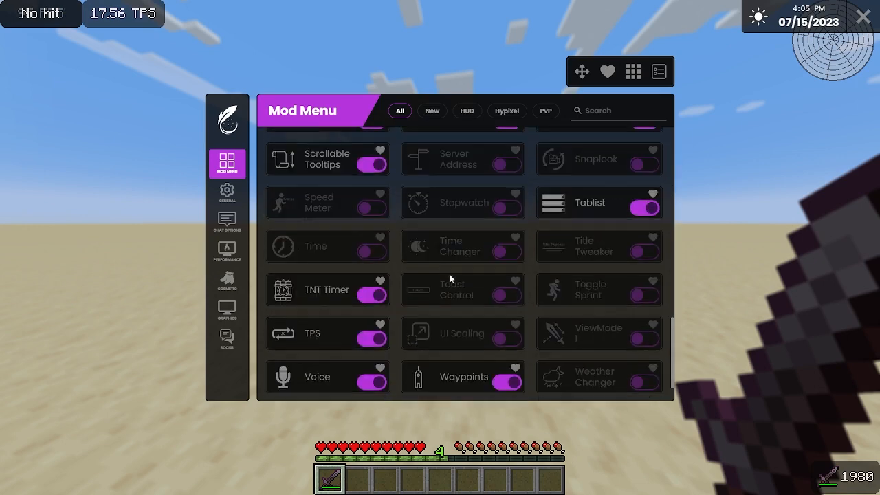
scroll("down", 3)
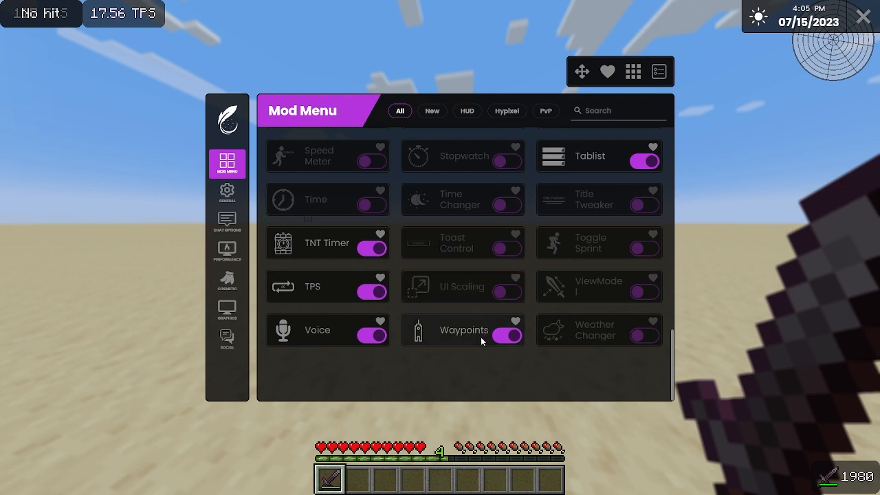
Browse the UI Scaling mod settings, return to the mod list, and scroll further
left_click(508, 287)
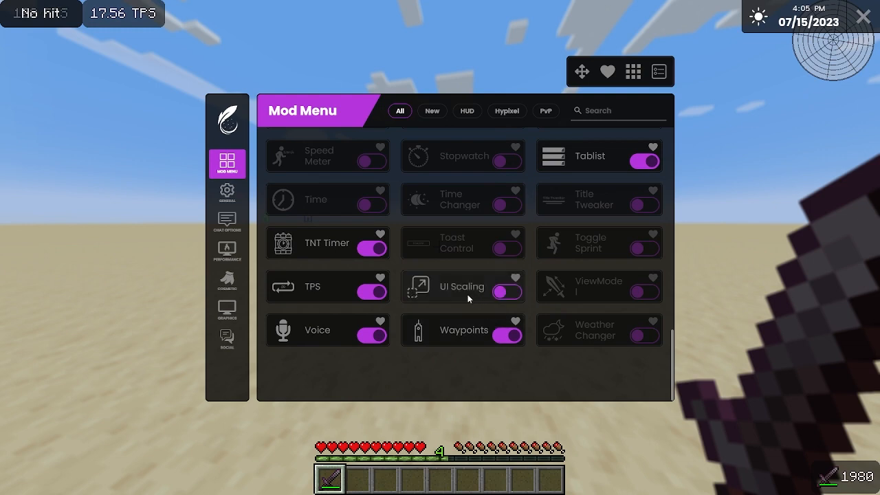
left_click(460, 287)
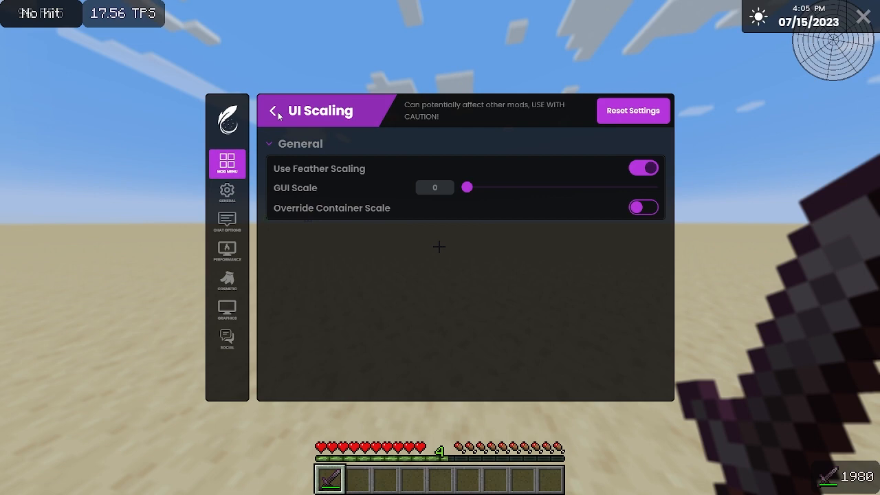
left_click(274, 111)
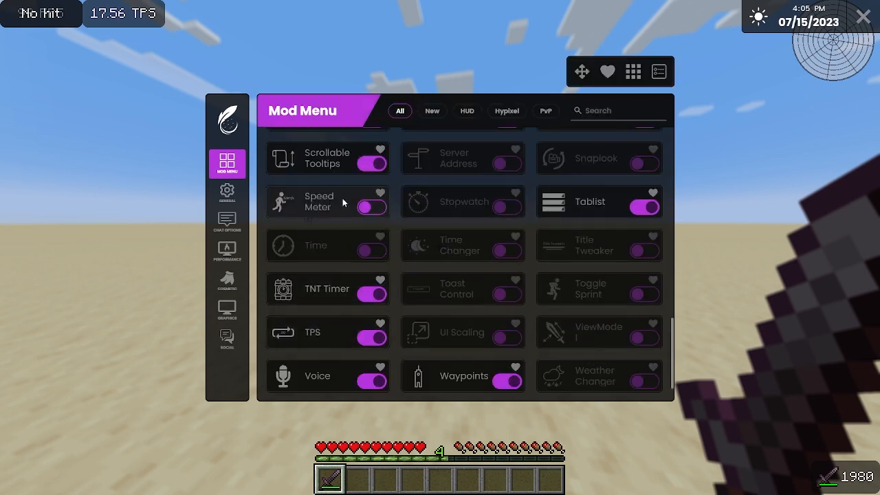
mouse_move(327, 206)
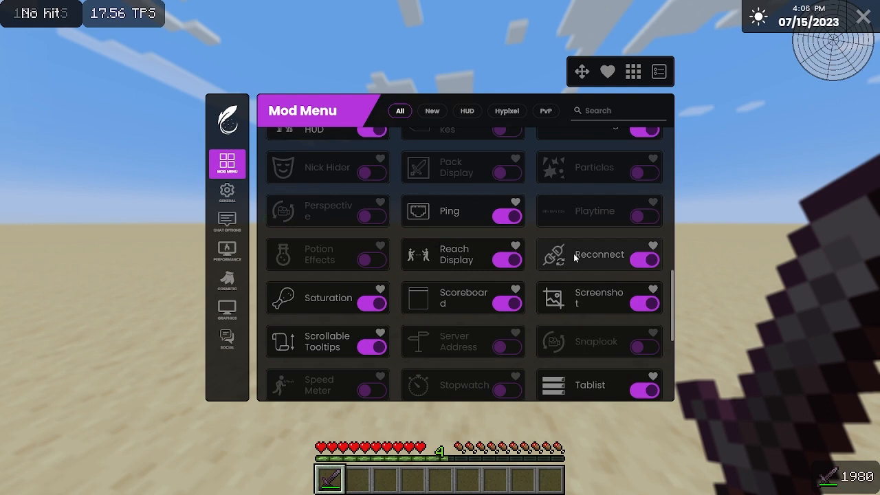
mouse_move(573, 257)
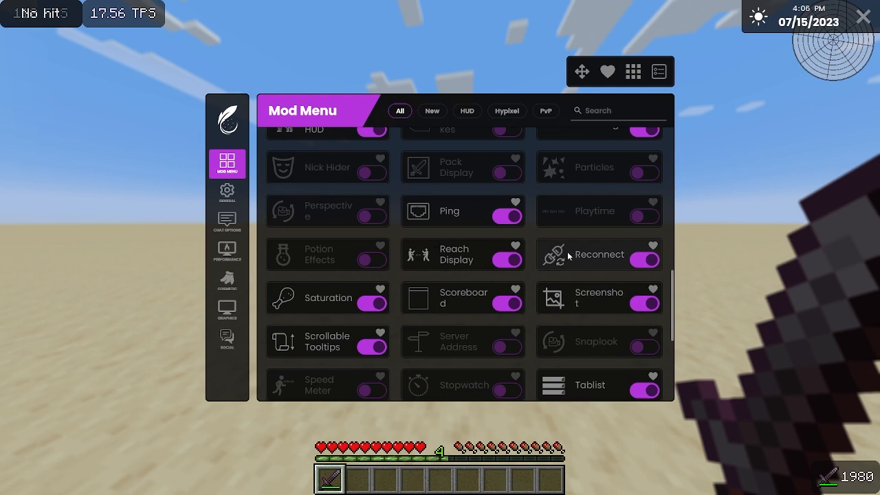
mouse_move(545, 257)
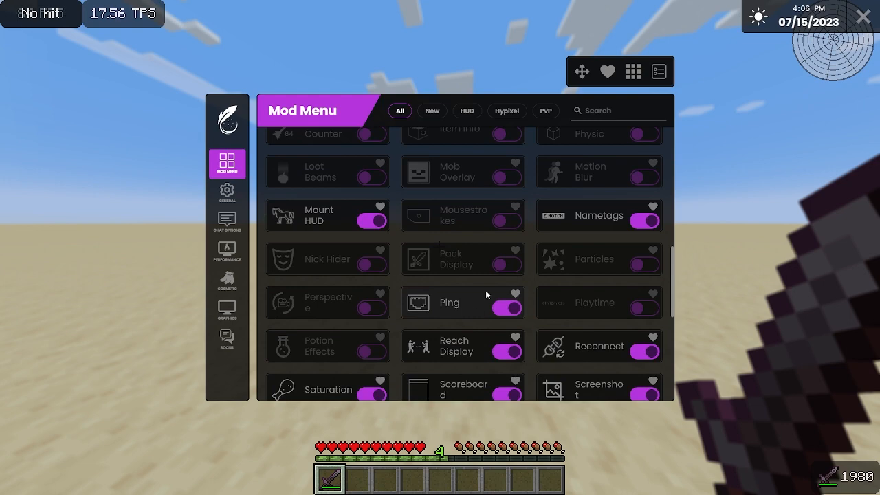
scroll("down", 3)
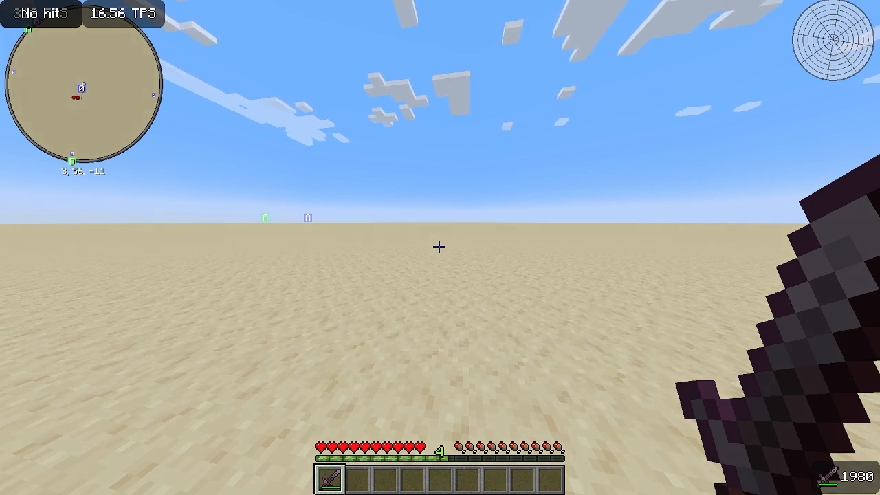
Leave the desert world after playing with the minimap at 3, 56, -11
key("Escape")
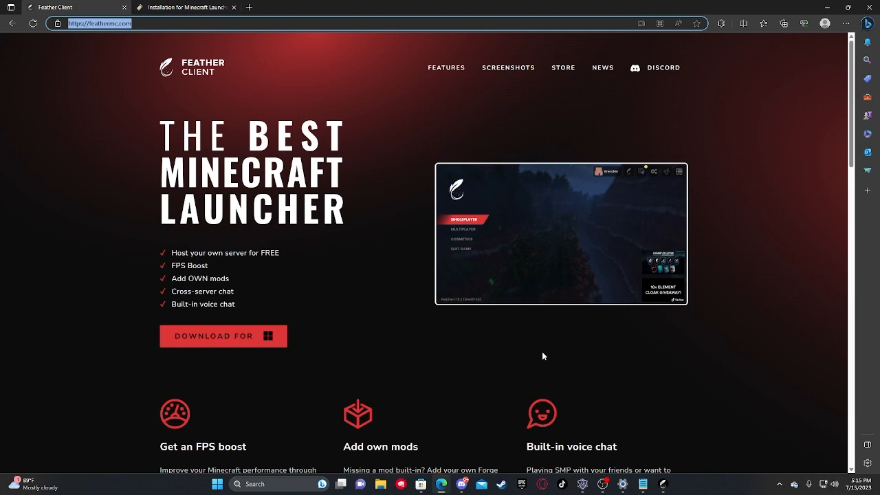
mouse_move(826, 5)
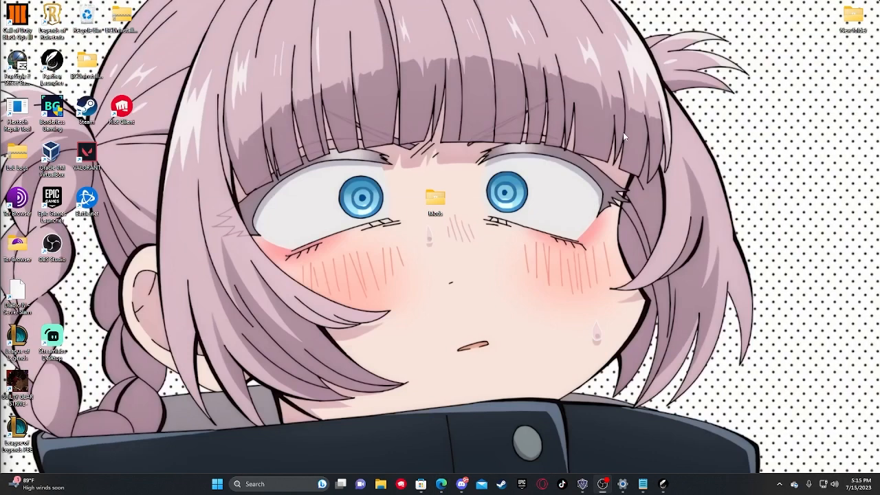
mouse_move(639, 185)
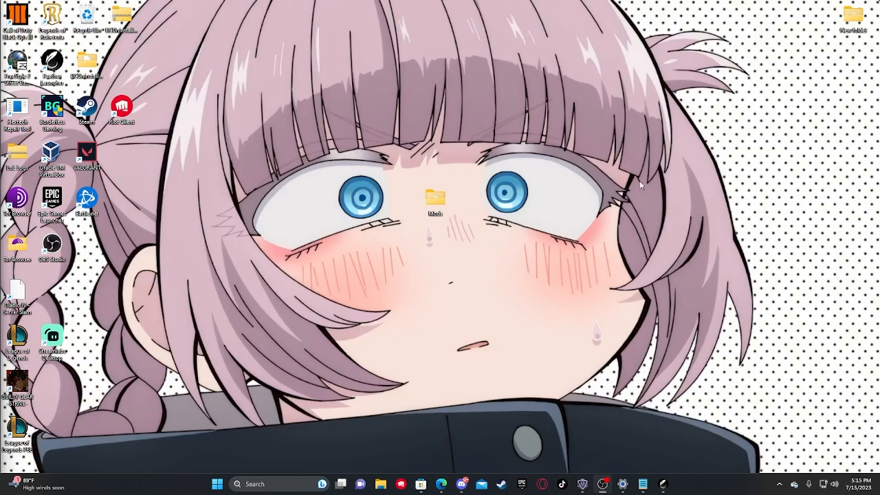
mouse_move(466, 295)
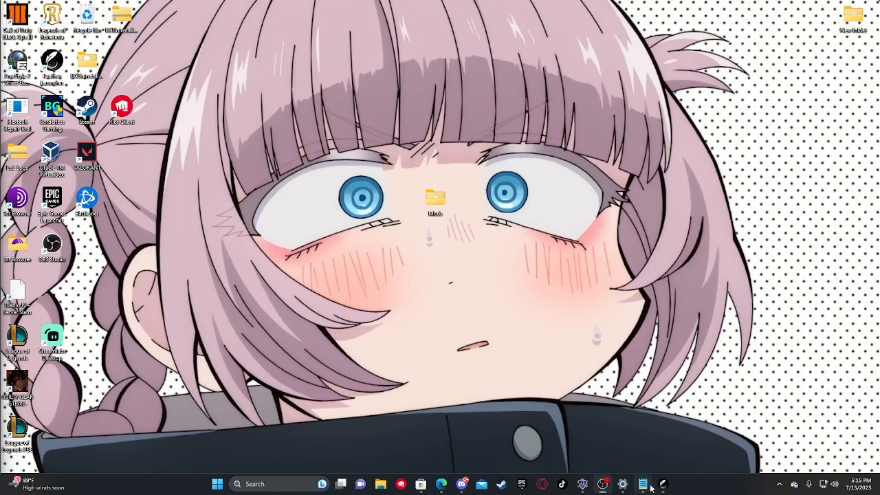
Launch the Feather launcher from the taskbar
left_click(662, 483)
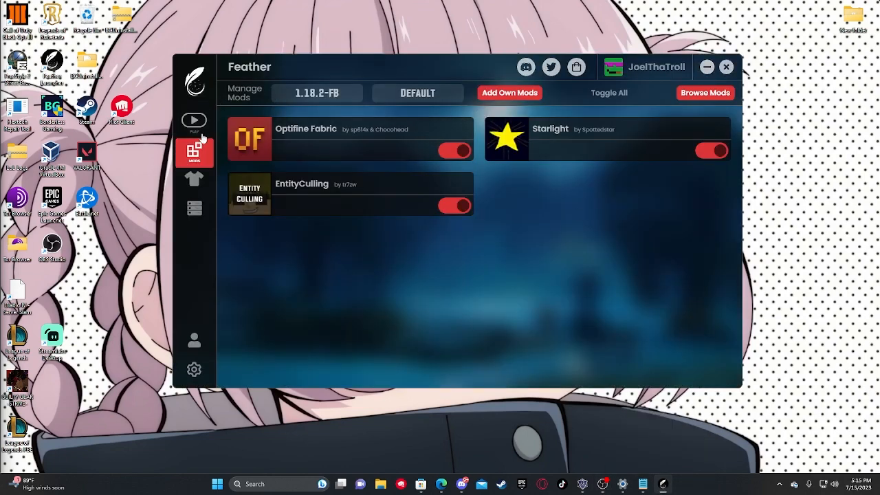
left_click(194, 121)
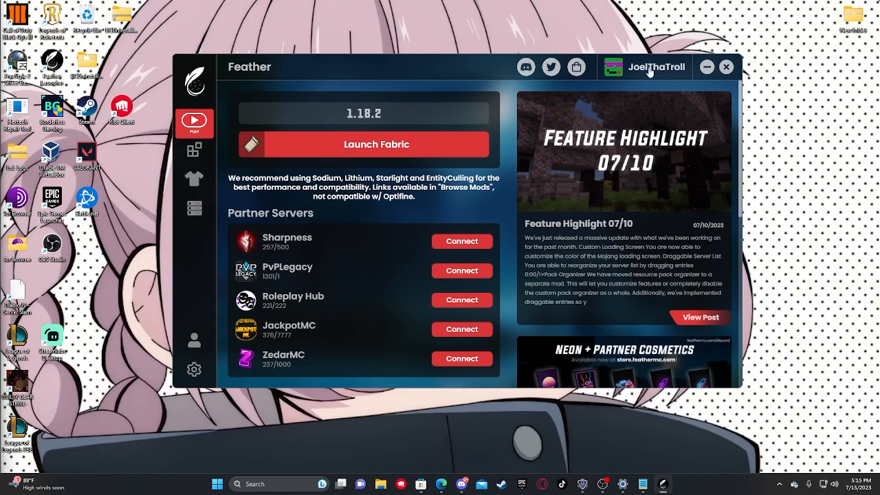
left_click(645, 66)
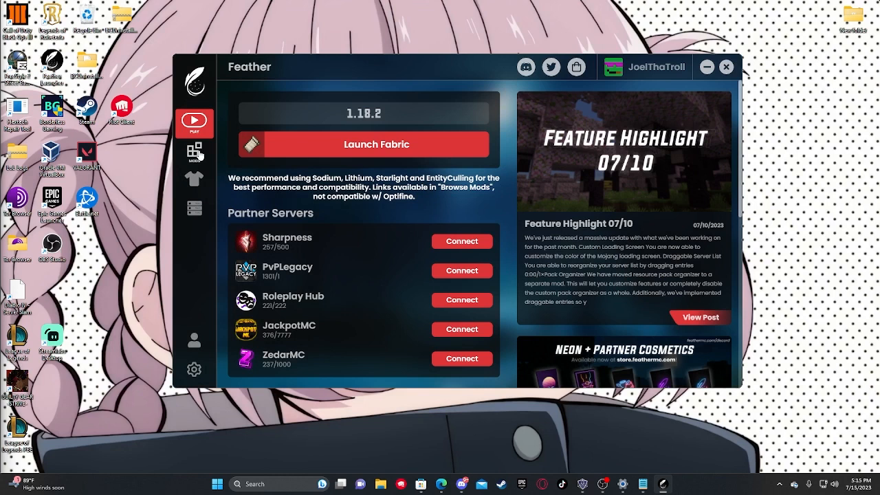
left_click(194, 152)
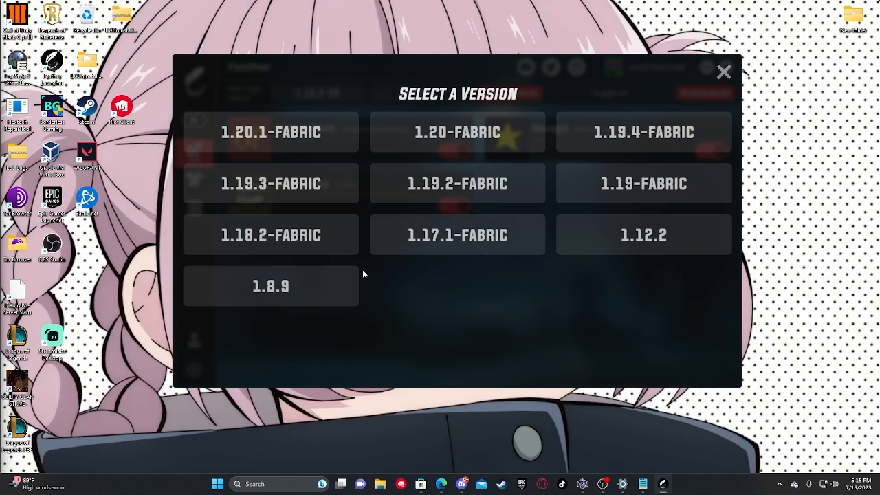
Select 1.18.2-FABRIC and toggle Xaero's Minimap off and back on
left_click(271, 234)
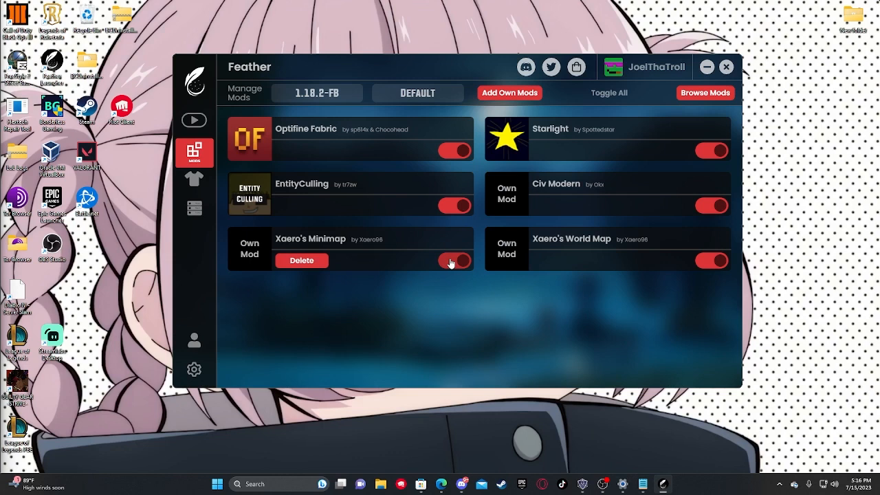
left_click(454, 260)
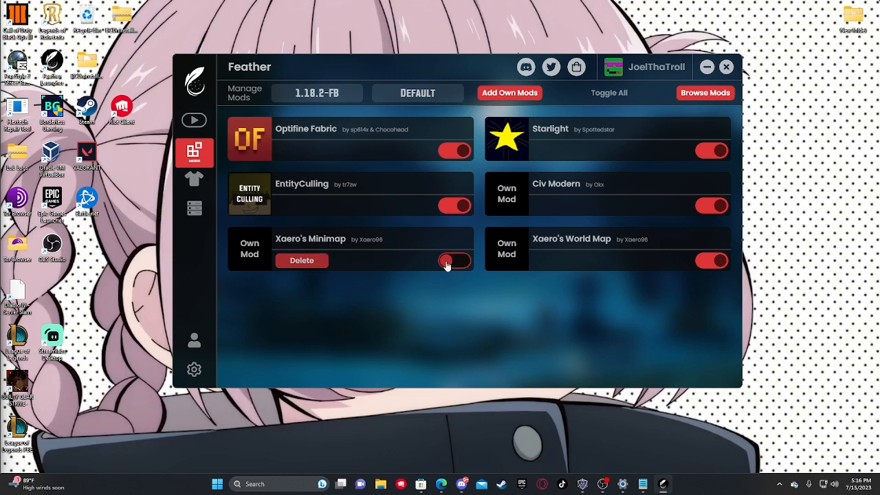
left_click(455, 261)
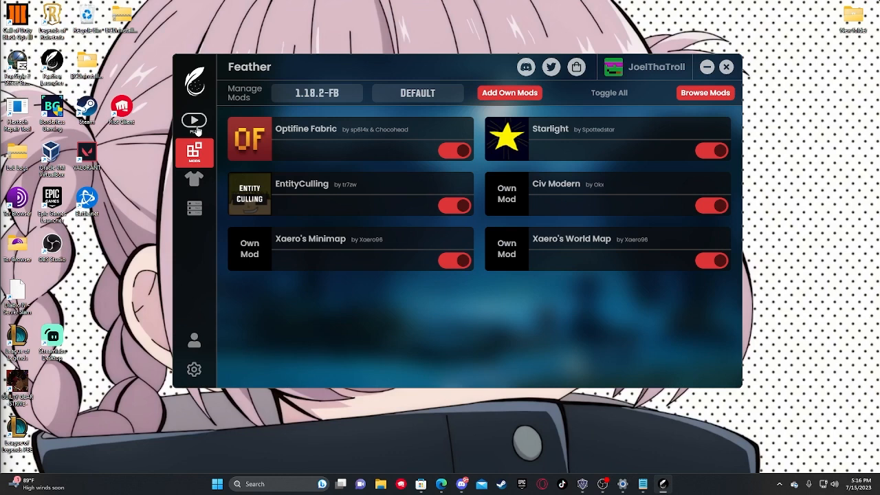
mouse_move(289, 117)
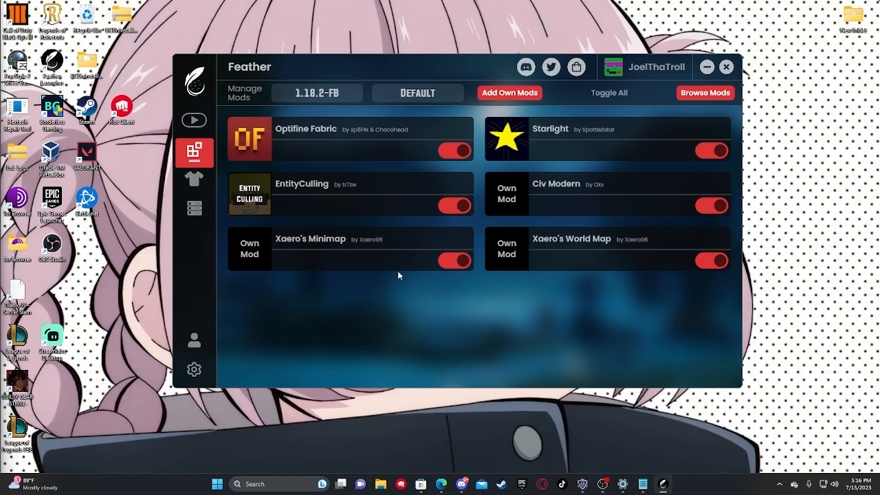
mouse_move(404, 272)
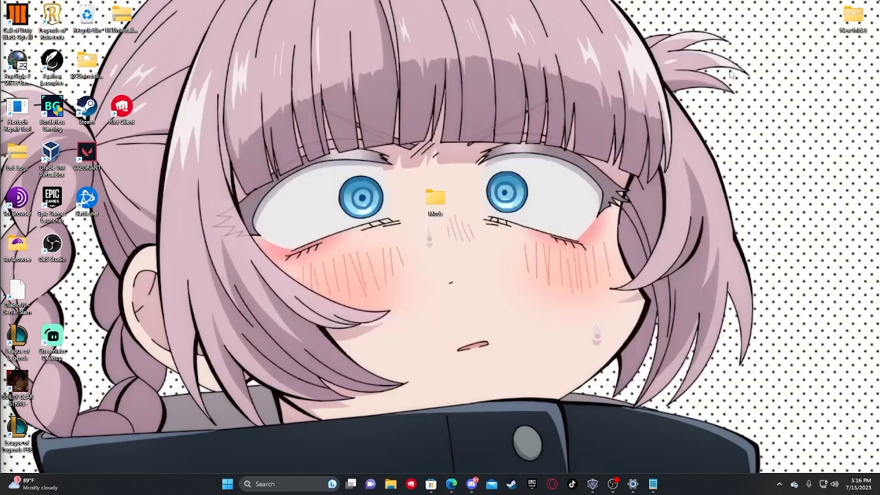
mouse_move(791, 372)
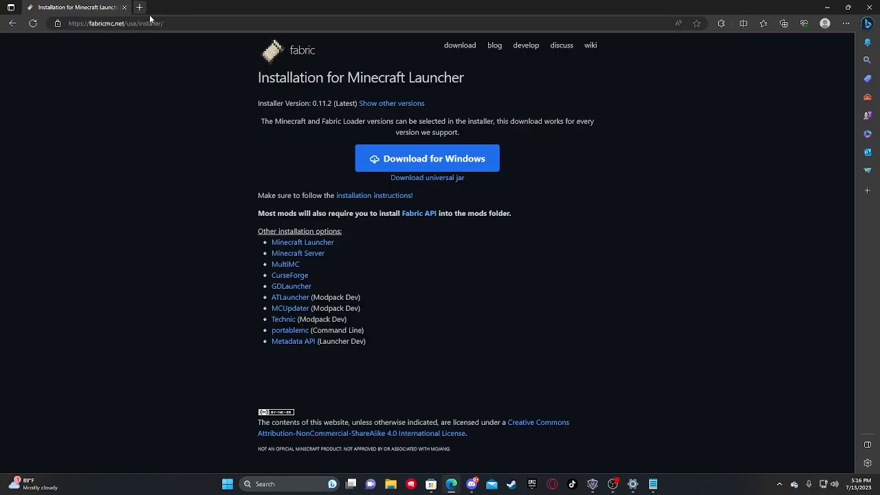
Run fabric-installer-0.11.2.exe from Edge's Downloads panel
double_click(359, 77)
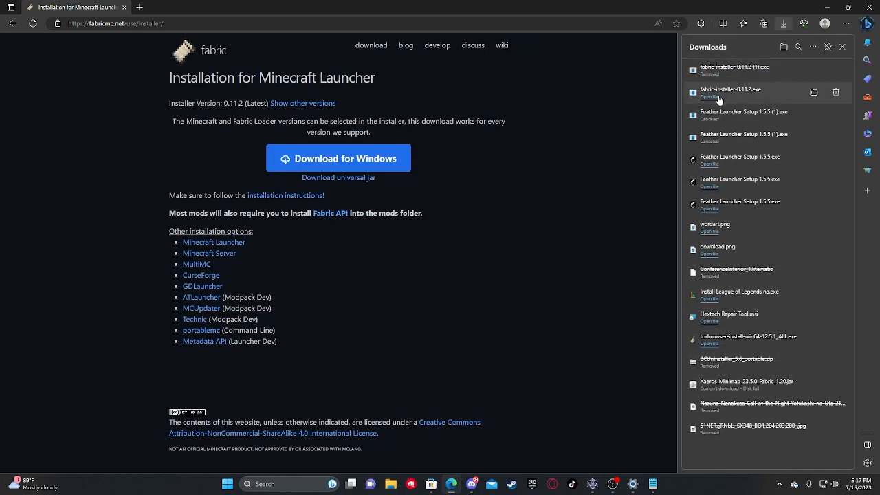
left_click(710, 97)
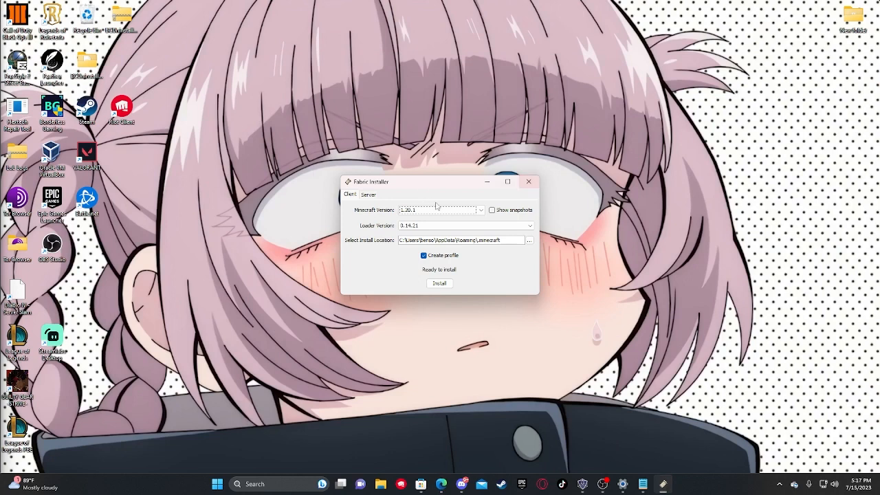
Install Fabric loader 0.14.21 for Minecraft 1.18.2, then search 'minecraft launcher'
left_click(441, 209)
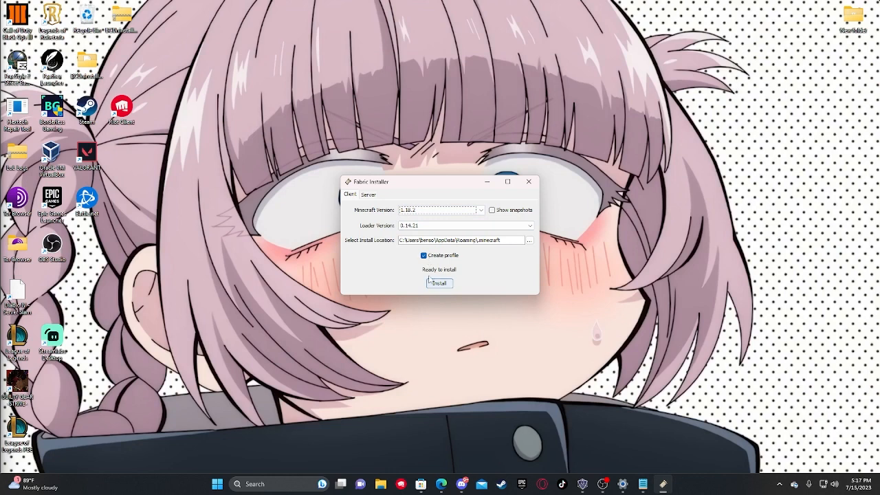
left_click(438, 283)
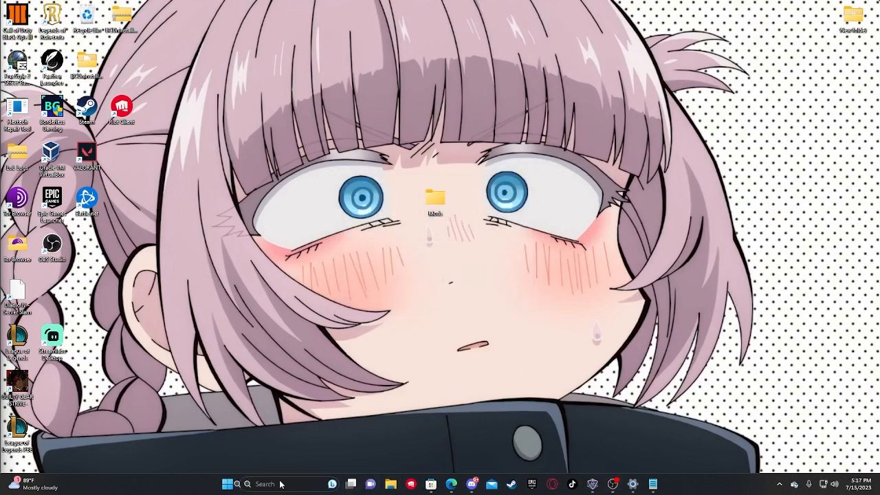
type("minecraft launcher")
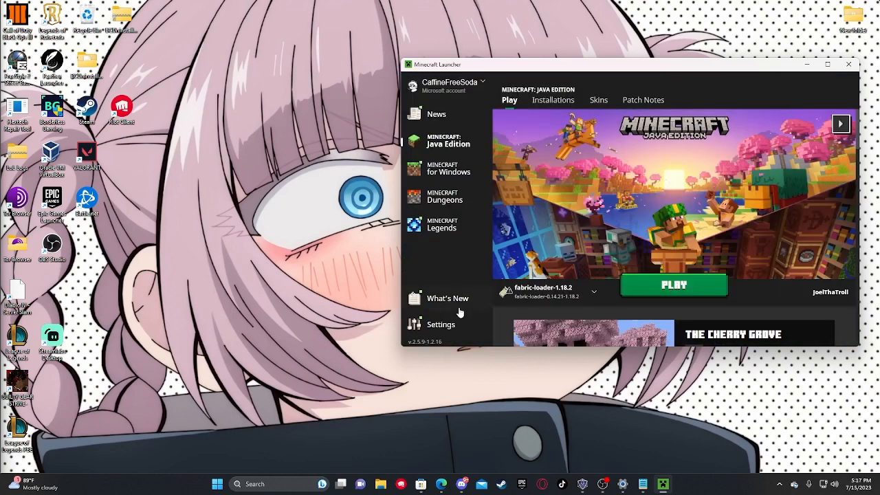
Confirm fabric-loader-1.18.2 as the chosen installation in Minecraft Launcher
left_click(594, 291)
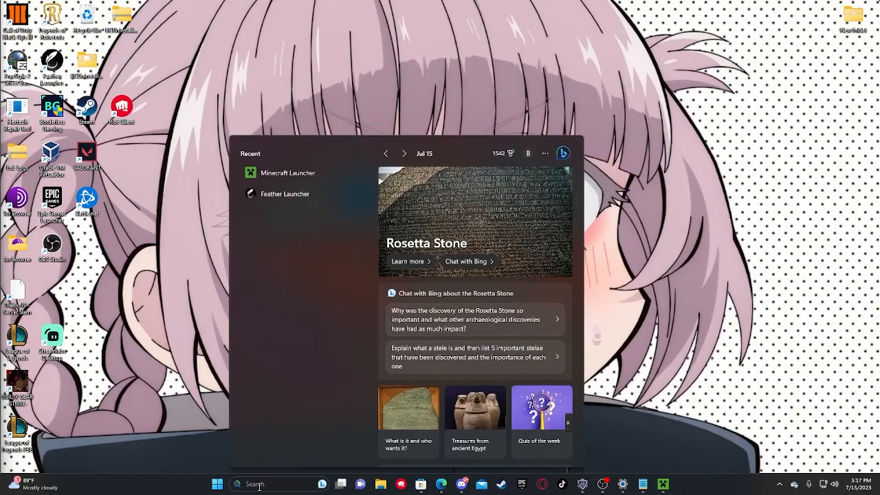
Browse from %appdata% into Roaming\.minecraft\mods to view the fabric-api and feather-fabric files
type("%app")
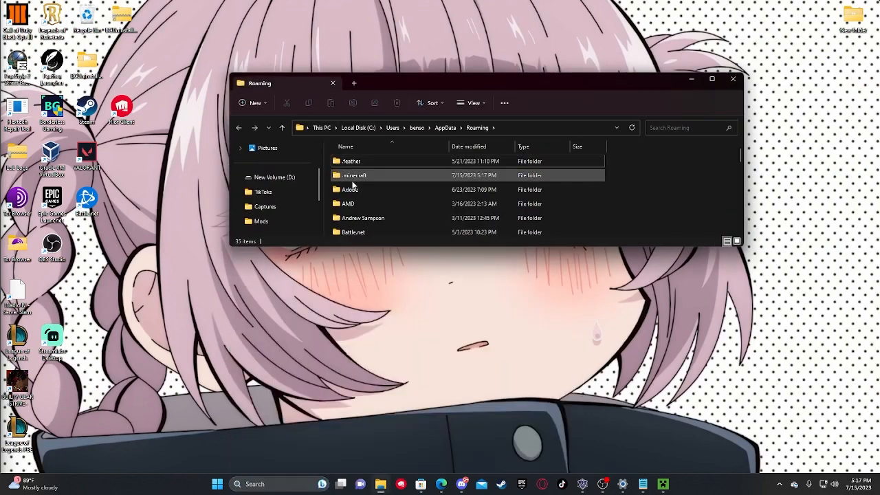
double_click(353, 175)
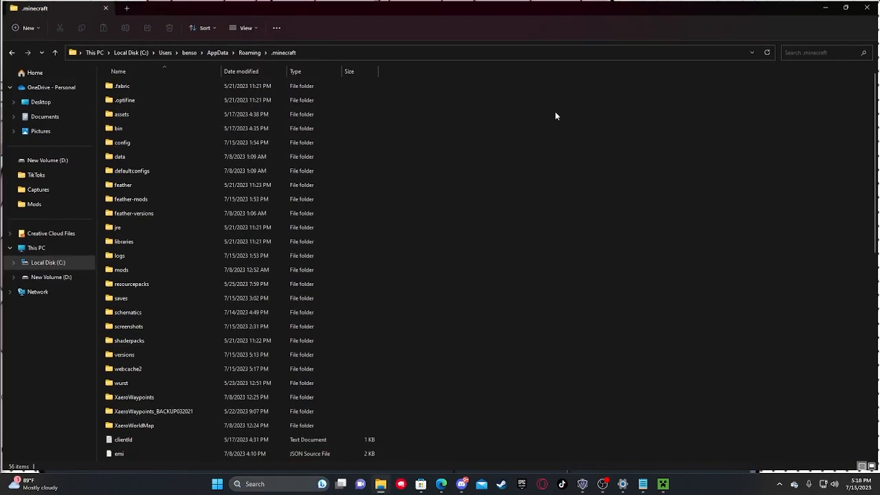
left_click(133, 397)
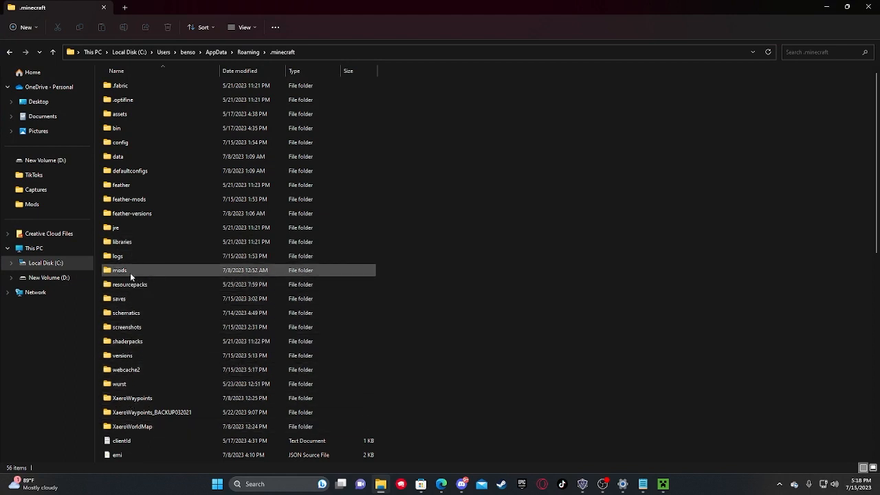
double_click(120, 270)
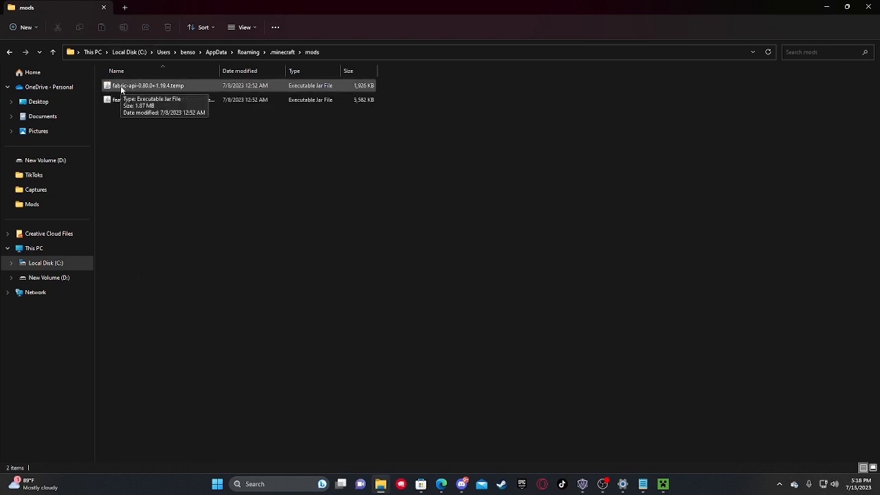
mouse_move(441, 432)
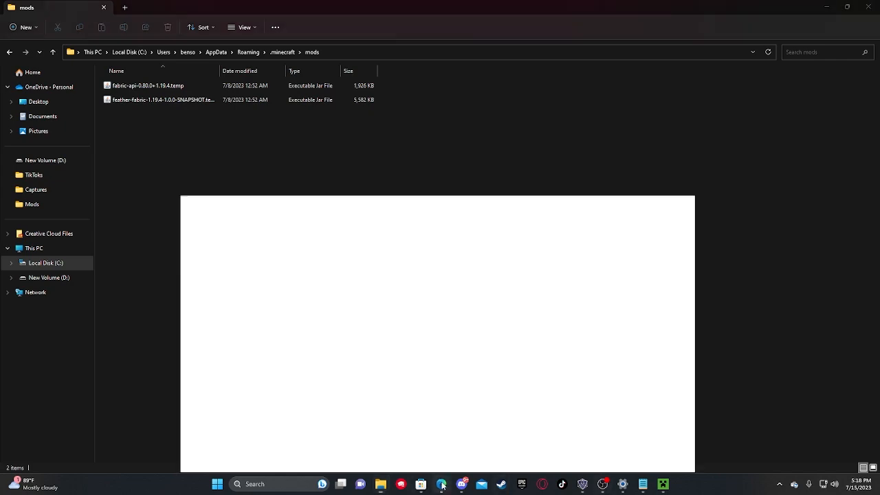
left_click(442, 483)
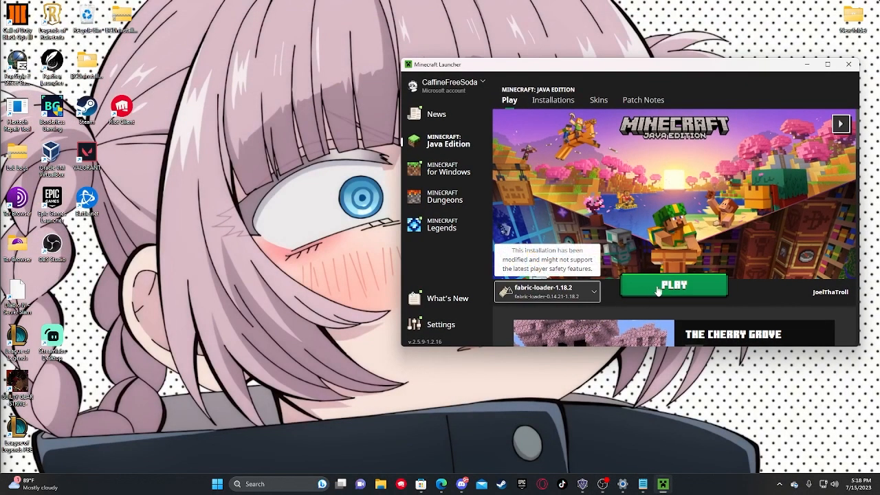
mouse_move(668, 274)
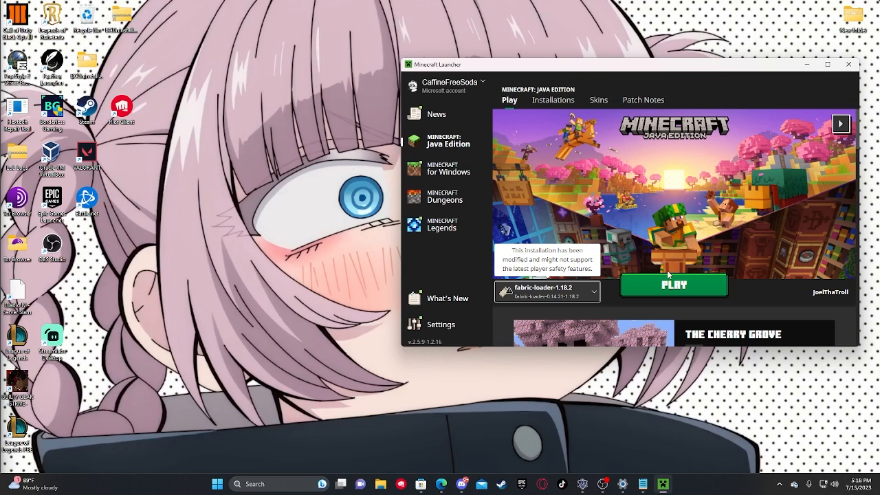
Drag the Minecraft Launcher window left, keeping fabric-loader-1.18.2 selected
left_click_drag(626, 63, 459, 72)
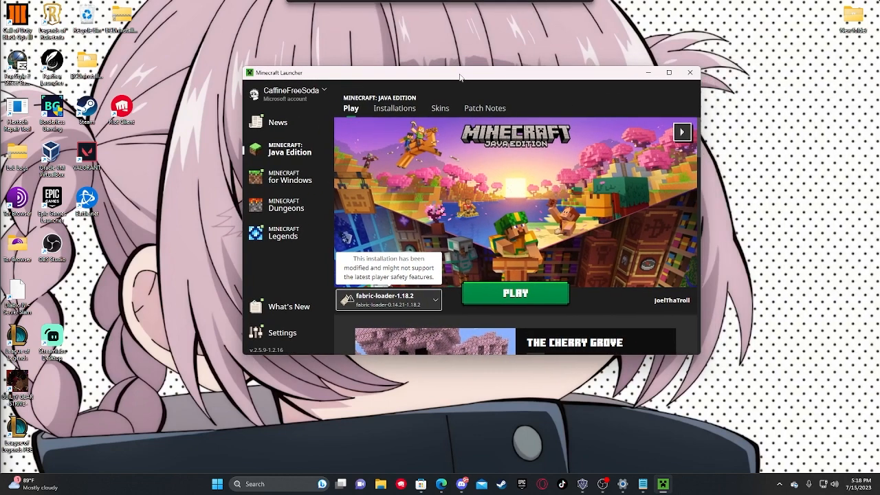